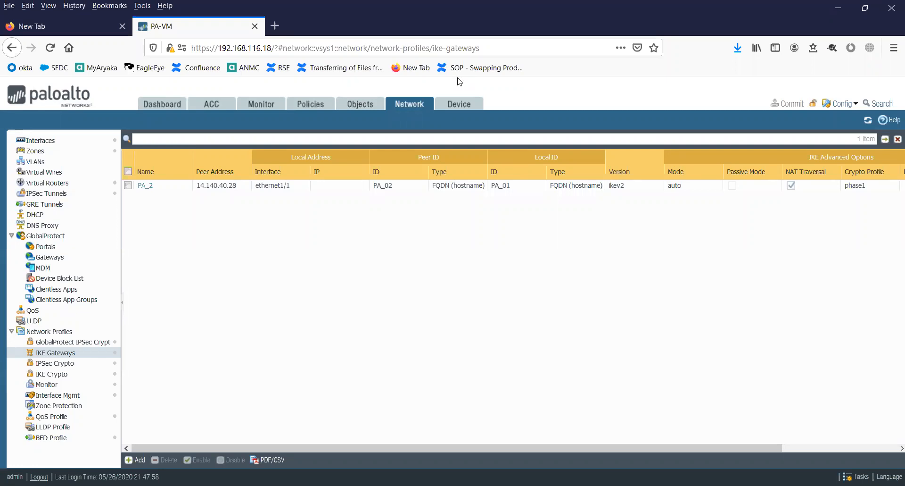
{"action": "mouse_move", "coordinate": [541, 110]}
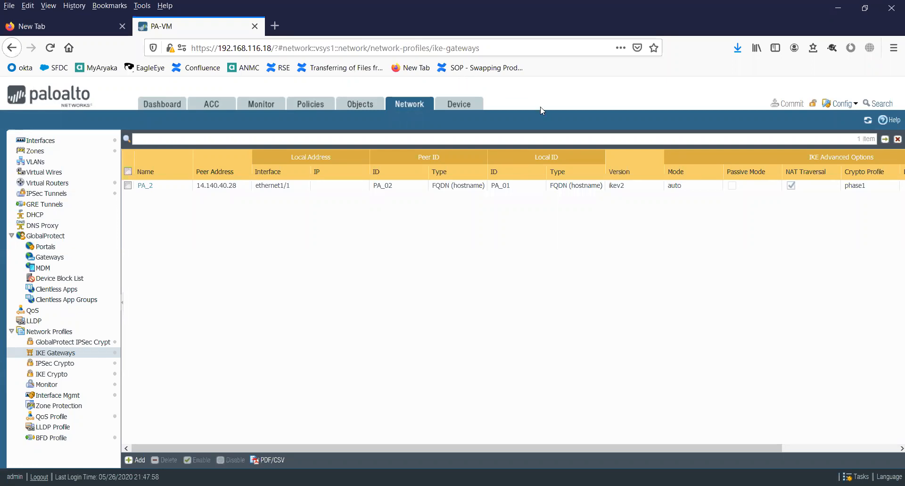
{"action": "mouse_move", "coordinate": [493, 104]}
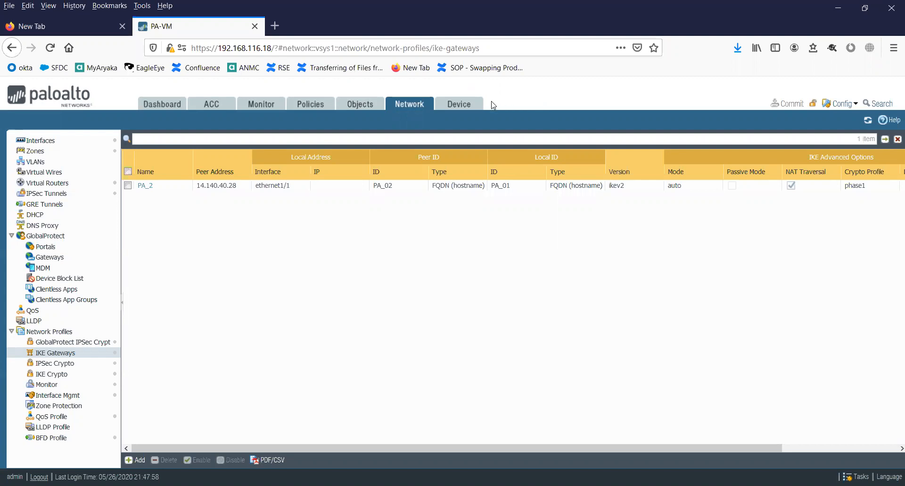
- Switch from the IKE gateway PA_2 view to the firewall Dashboard
{"action": "left_click", "coordinate": [162, 104]}
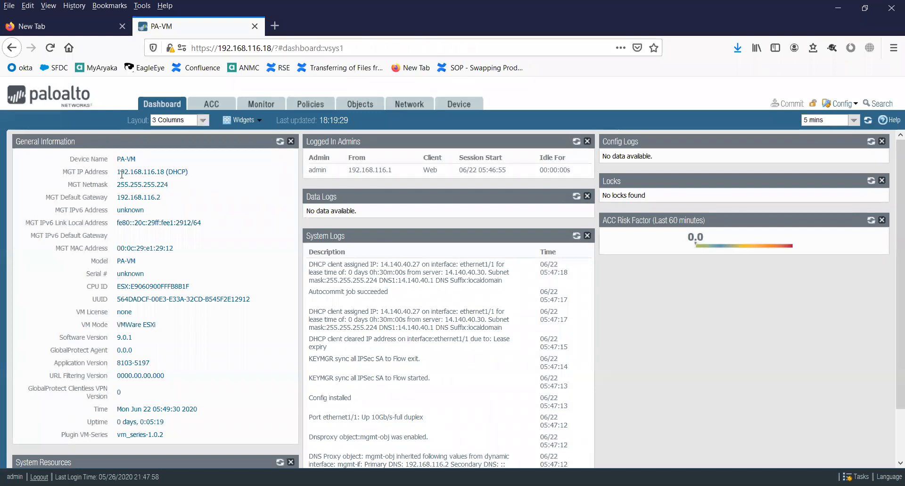
{"action": "double_click", "coordinate": [128, 172]}
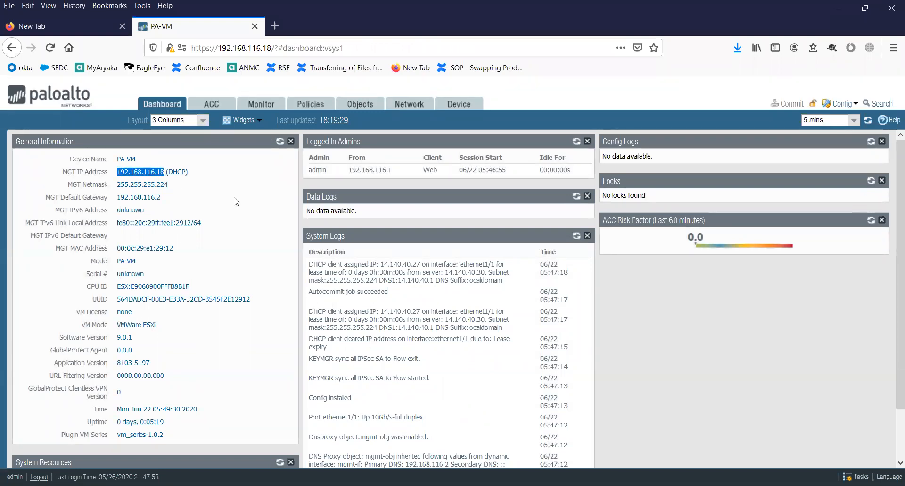
{"action": "mouse_move", "coordinate": [173, 182]}
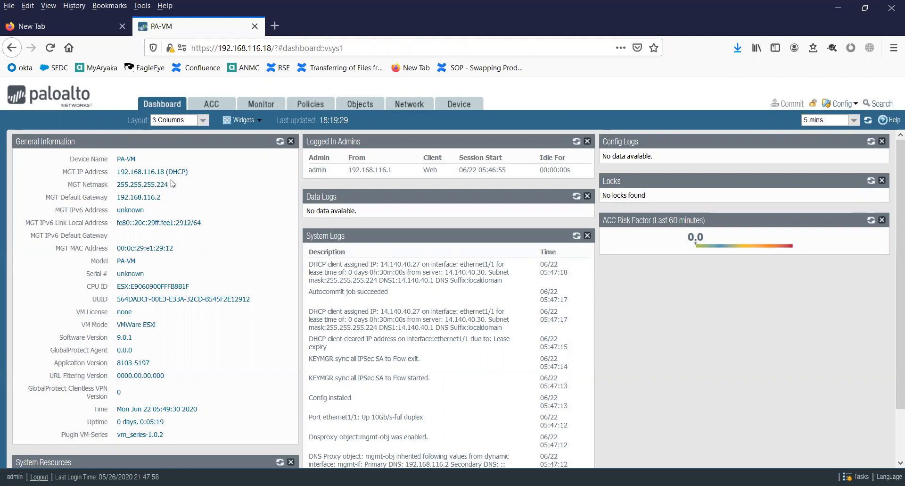
{"action": "mouse_move", "coordinate": [163, 172]}
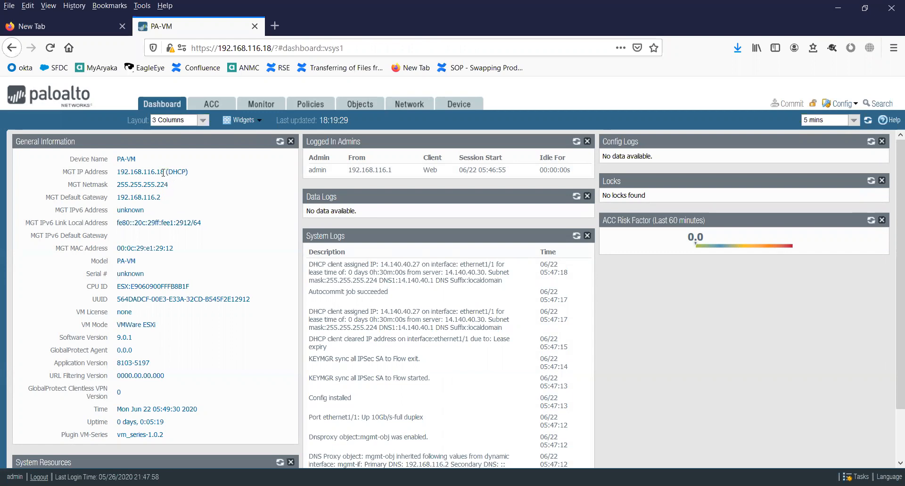
{"action": "double_click", "coordinate": [140, 172]}
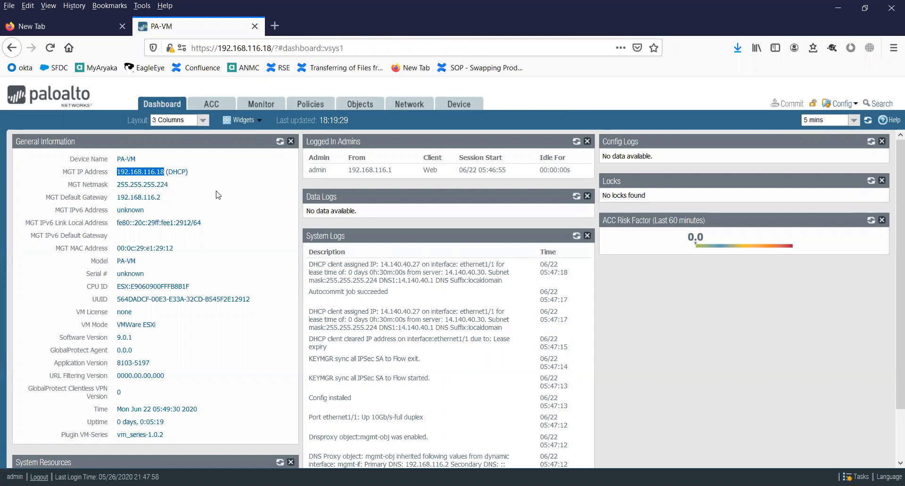
{"action": "mouse_move", "coordinate": [218, 29]}
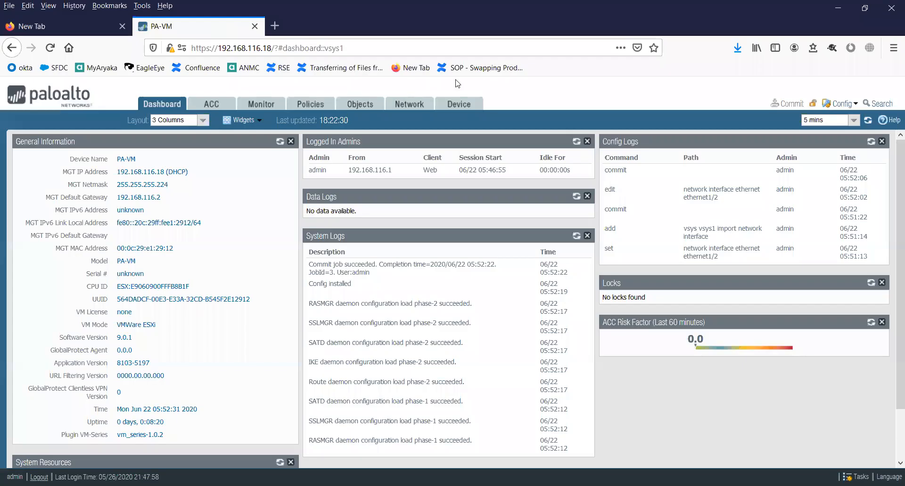
{"action": "mouse_move", "coordinate": [549, 101]}
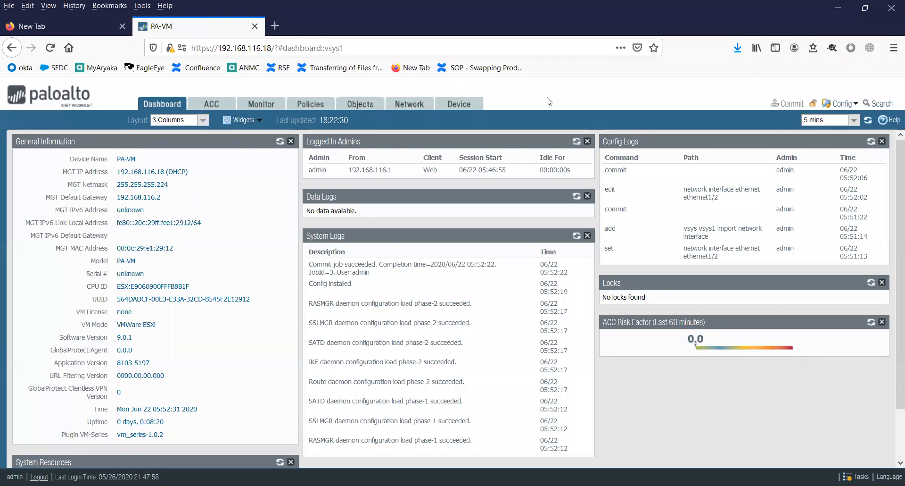
{"action": "mouse_move", "coordinate": [503, 101]}
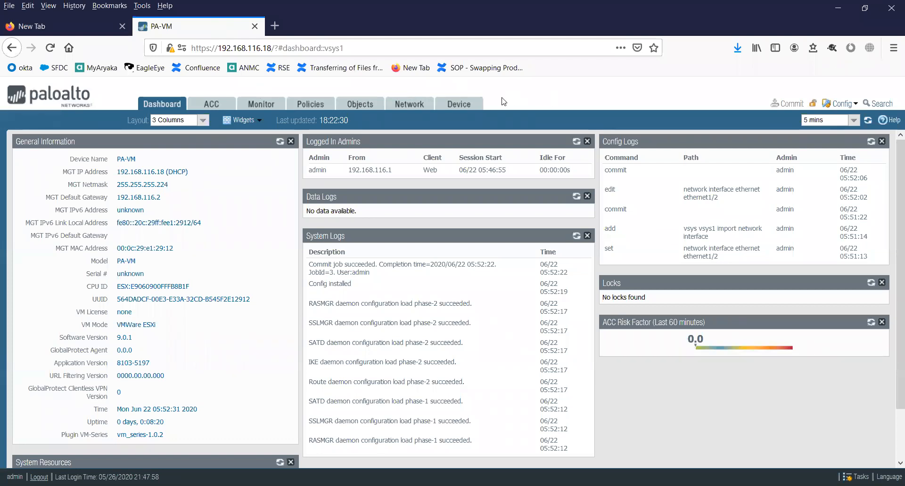
- Show the Network > Interfaces list with ethernet1/1 and ethernet1/2
{"action": "left_click", "coordinate": [408, 104]}
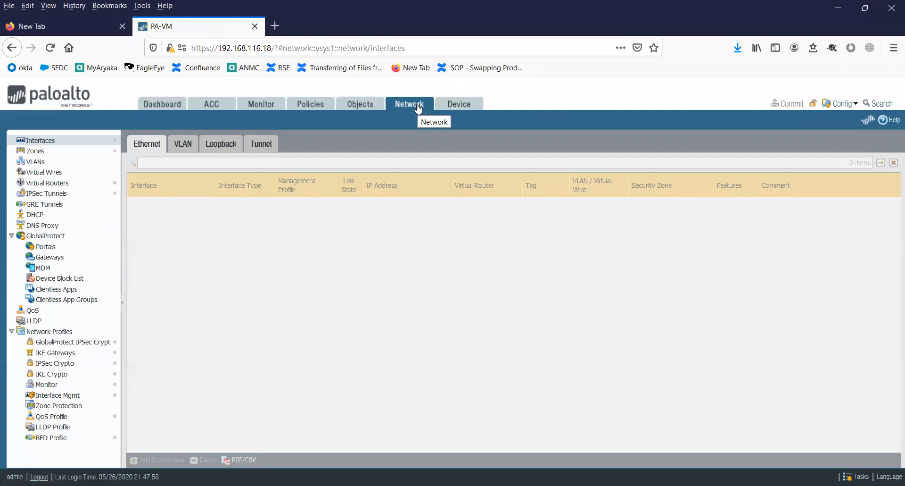
{"action": "left_click", "coordinate": [41, 140]}
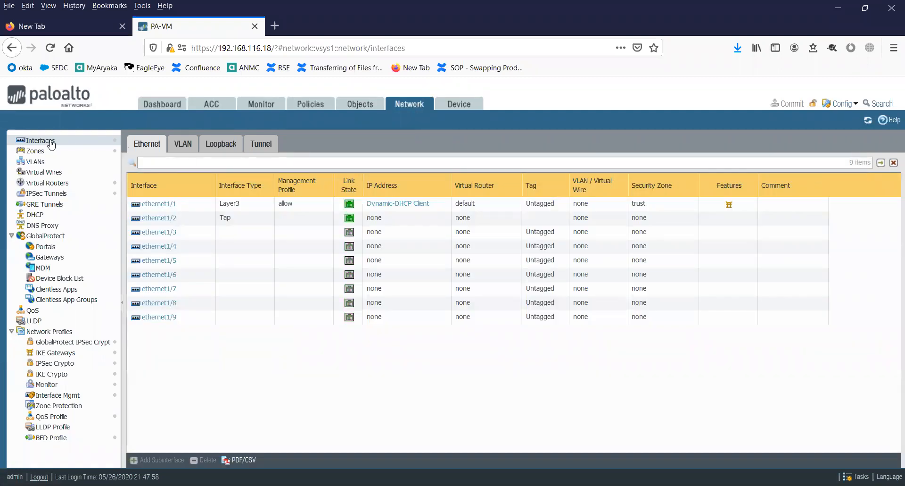
{"action": "mouse_move", "coordinate": [147, 144]}
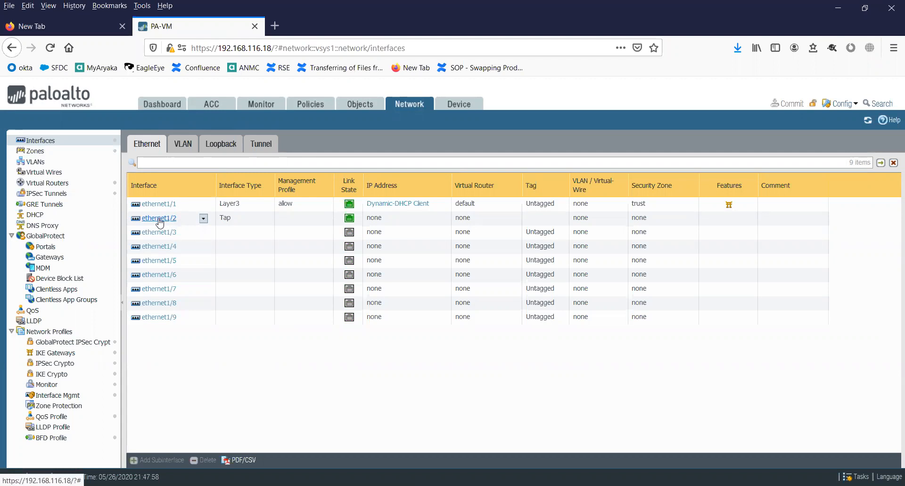
- Open ethernet1/2 and change its interface type from Tap to Layer3
{"action": "left_click", "coordinate": [157, 218]}
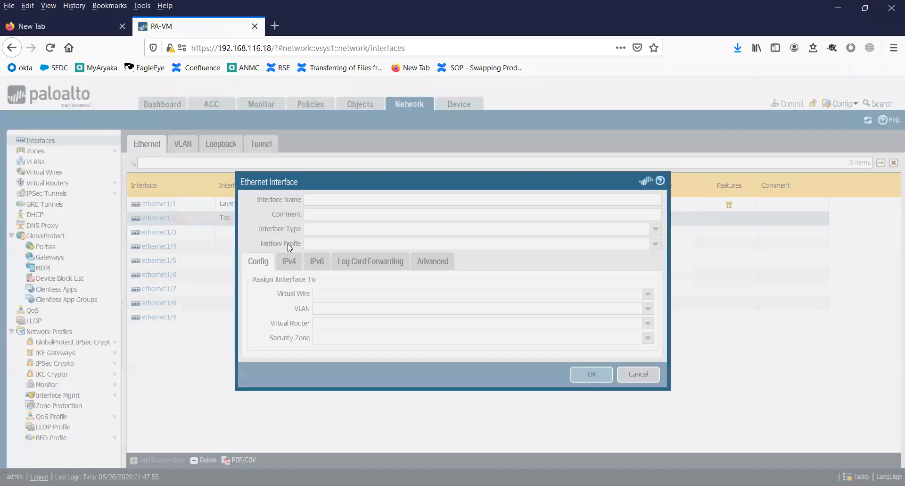
{"action": "mouse_move", "coordinate": [376, 257]}
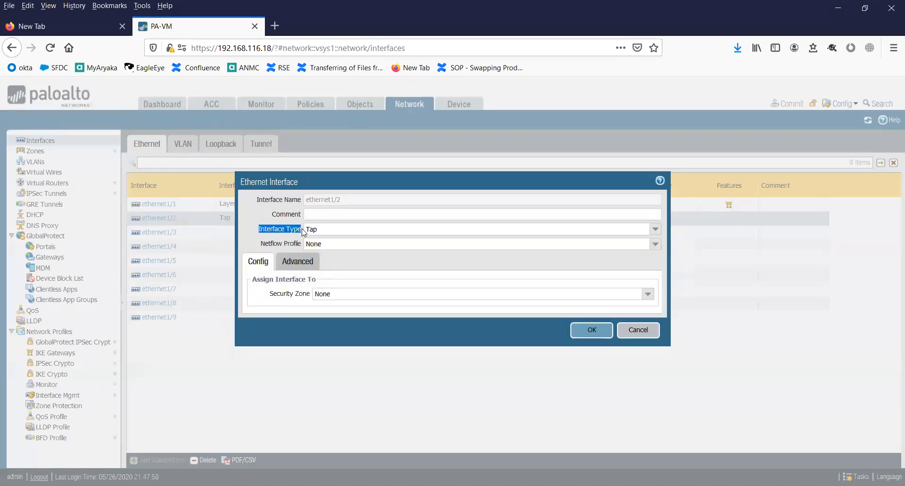
{"action": "left_click", "coordinate": [655, 228]}
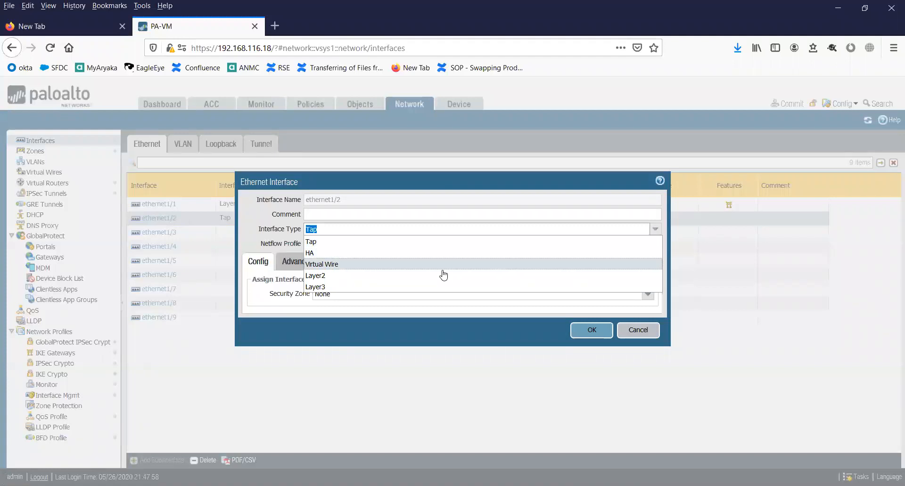
{"action": "left_click", "coordinate": [316, 286]}
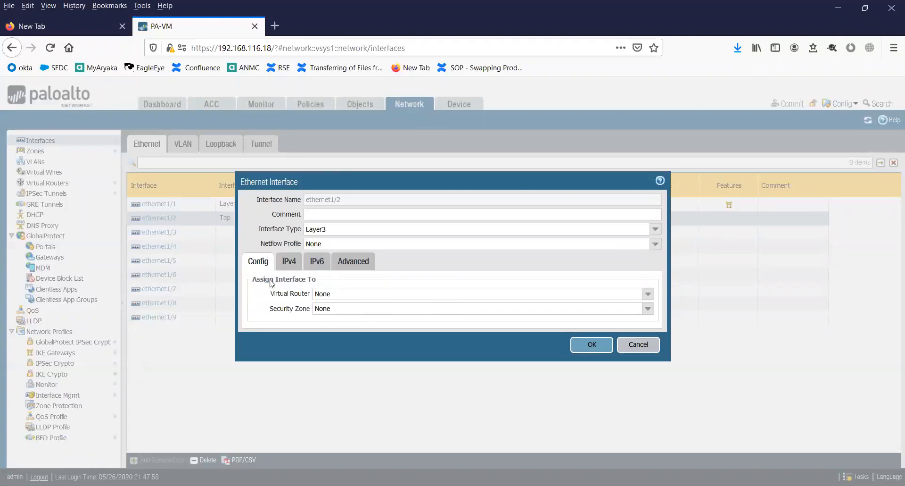
{"action": "mouse_move", "coordinate": [288, 261]}
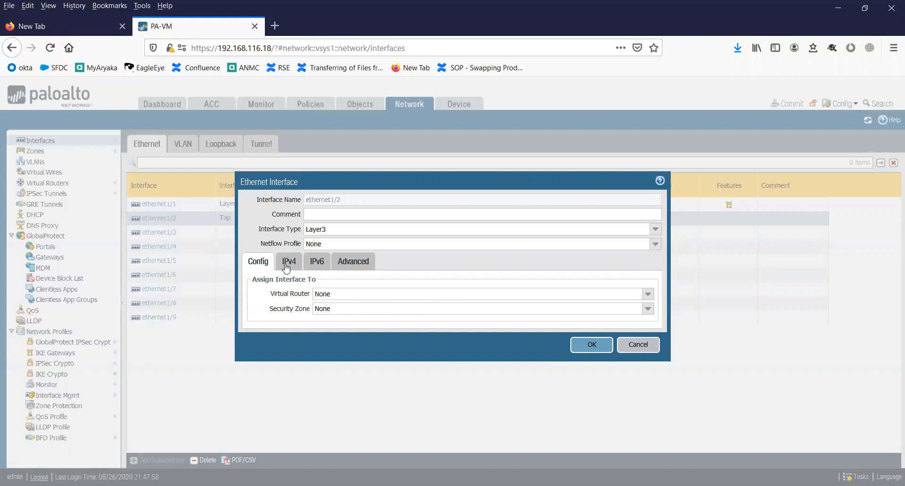
- Add static IPv4 address 10.10.10.10/24 on ethernet1/2, checking the Config tab
{"action": "left_click", "coordinate": [289, 261]}
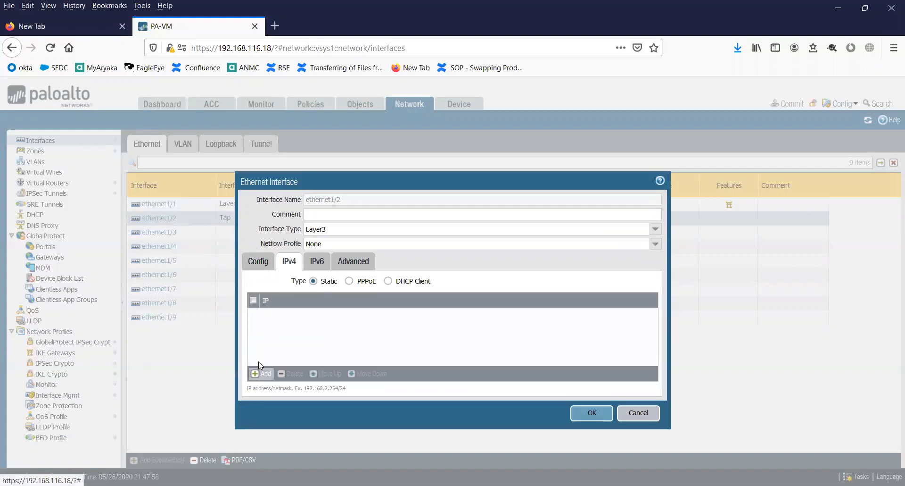
{"action": "left_click", "coordinate": [263, 373]}
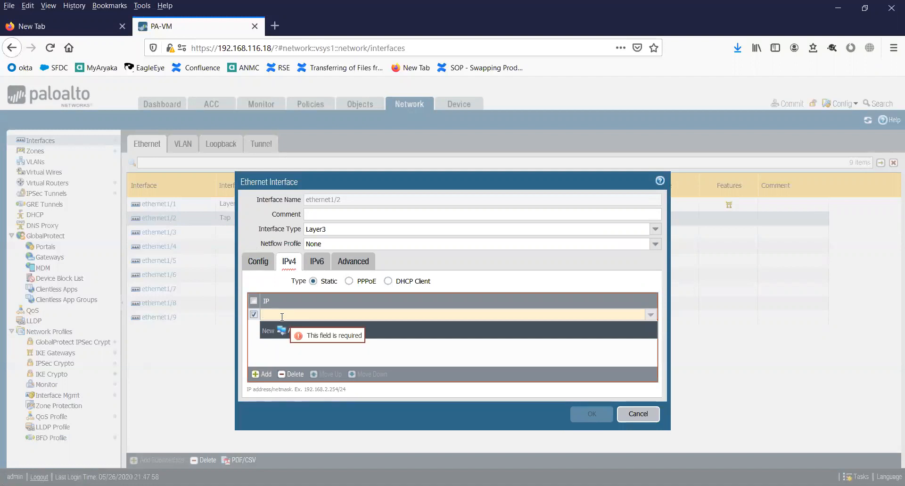
{"action": "type", "text": "10.10"}
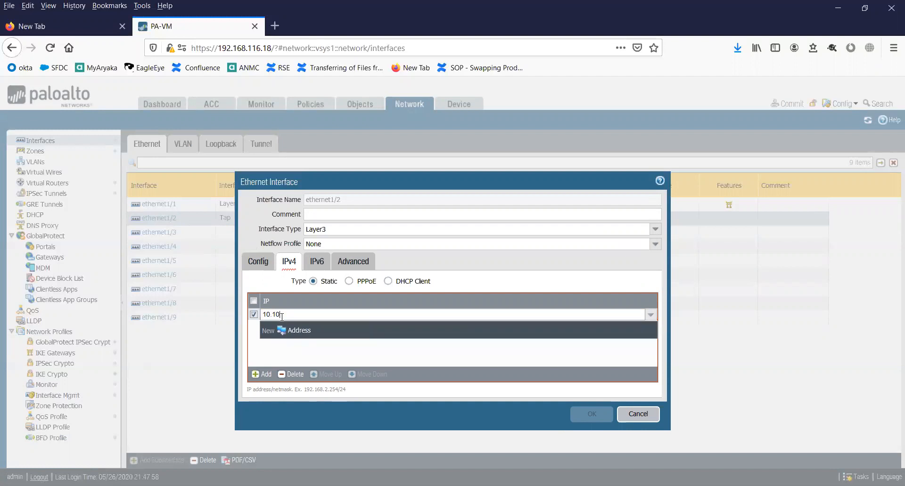
{"action": "type", "text": ".10.10"}
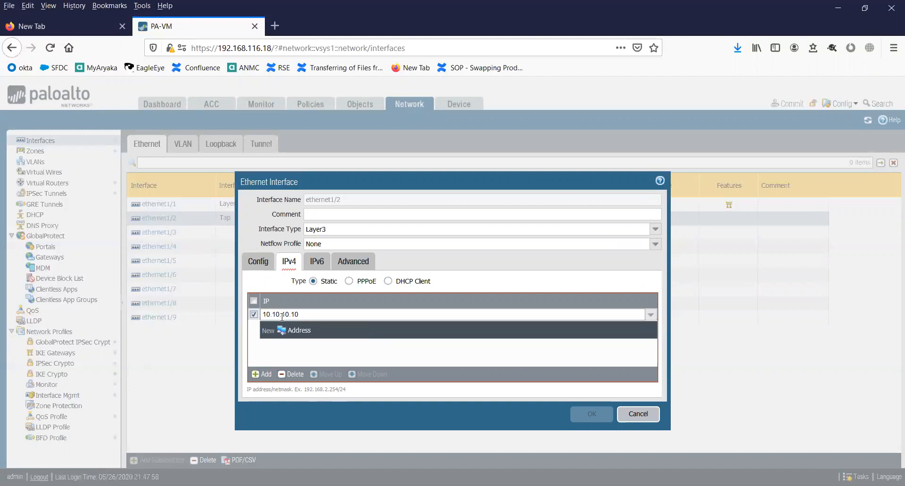
{"action": "type", "text": "/24"}
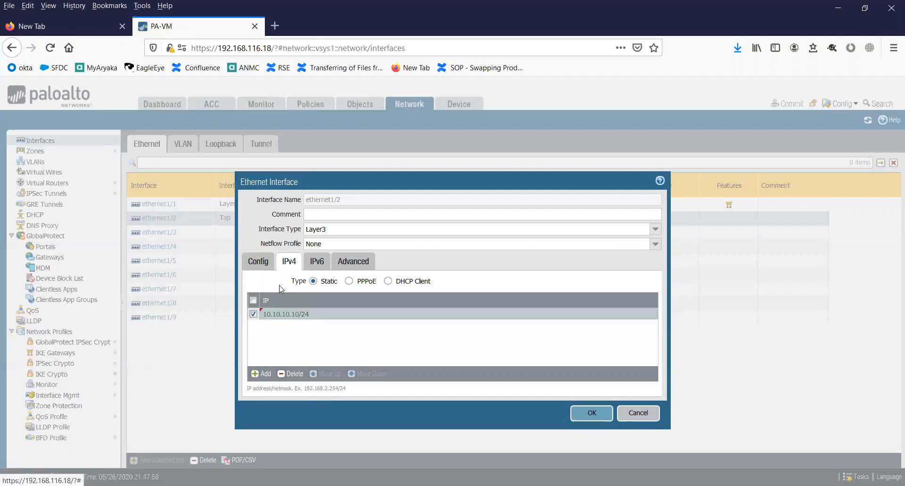
{"action": "mouse_move", "coordinate": [257, 266]}
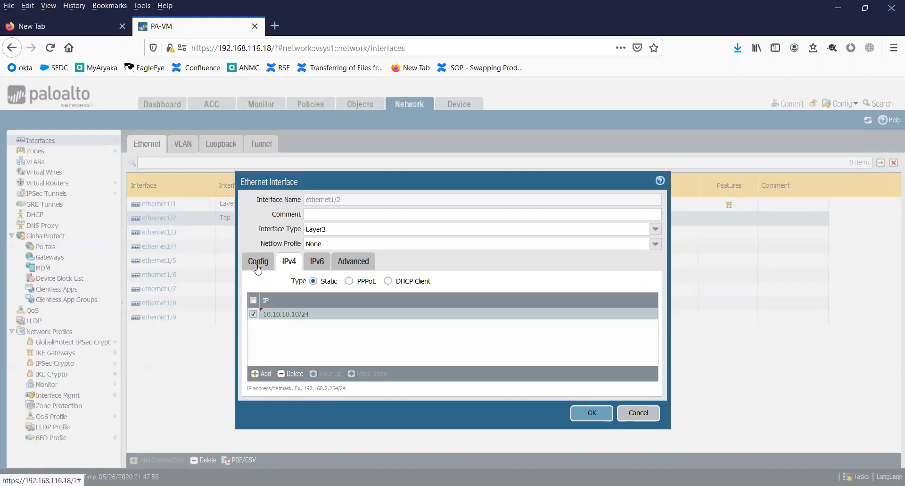
{"action": "left_click", "coordinate": [257, 261]}
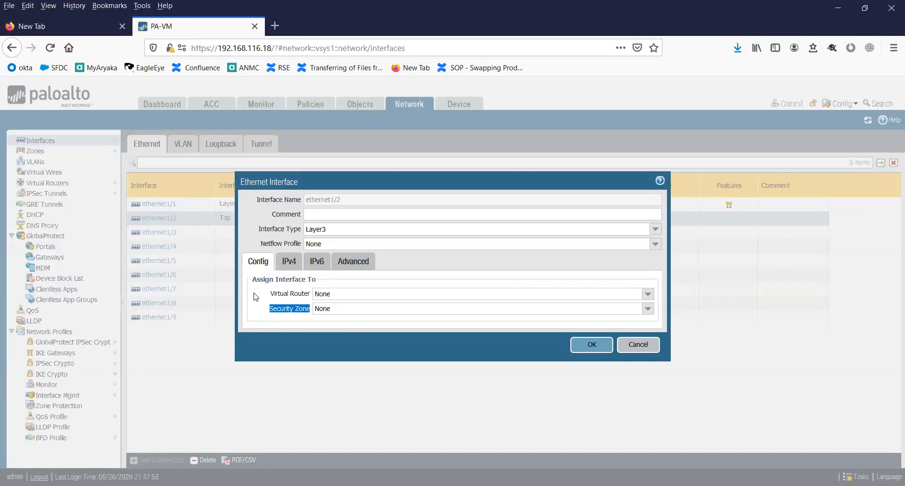
{"action": "mouse_move", "coordinate": [268, 296]}
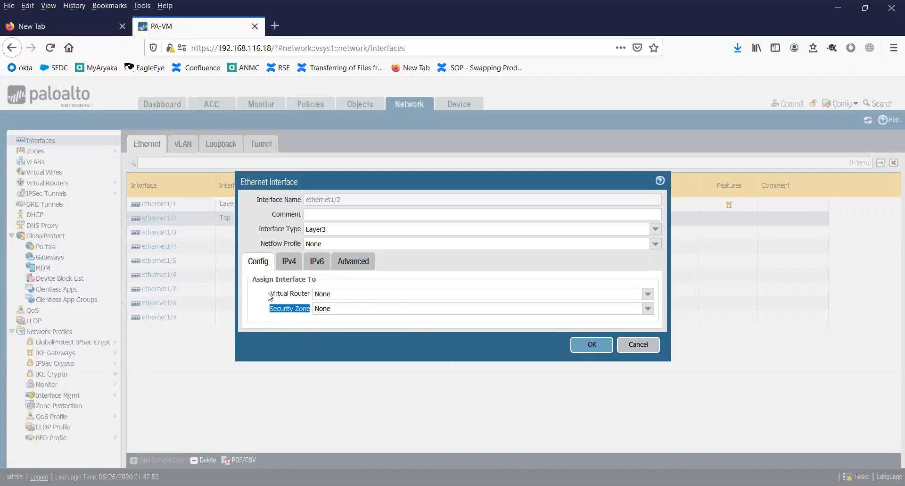
{"action": "left_click", "coordinate": [289, 261]}
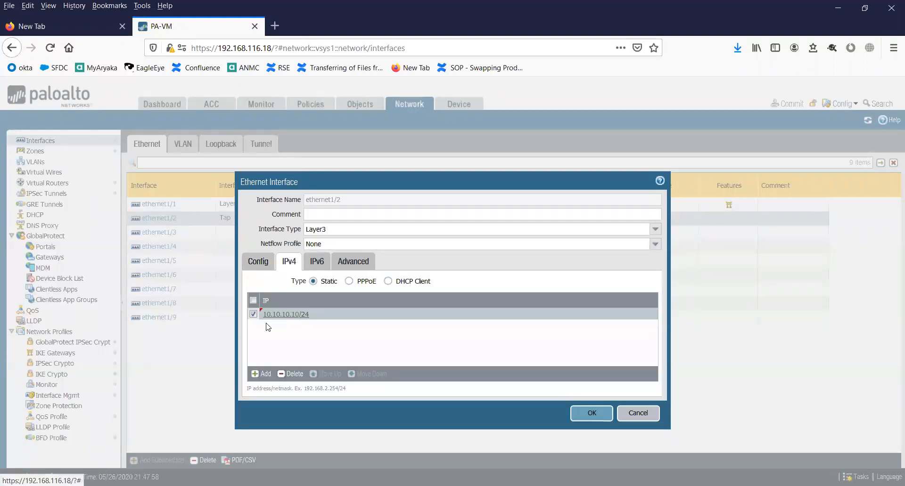
{"action": "mouse_move", "coordinate": [293, 319]}
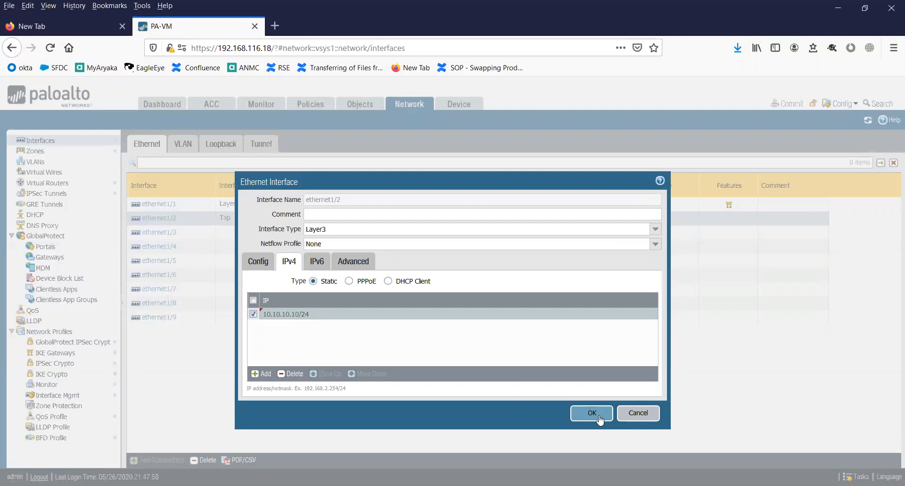
{"action": "mouse_move", "coordinate": [360, 266]}
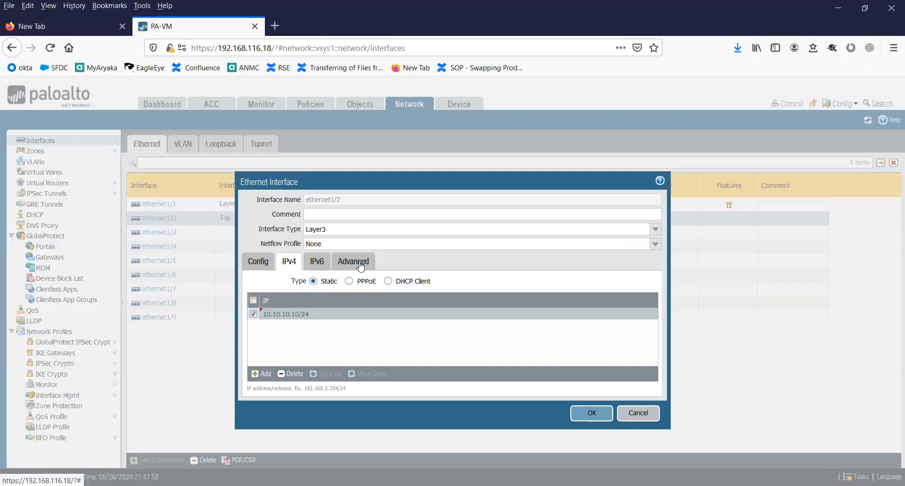
- Choose management profile 'allow' under Advanced > Other Info, then return to IPv4
{"action": "left_click", "coordinate": [353, 261]}
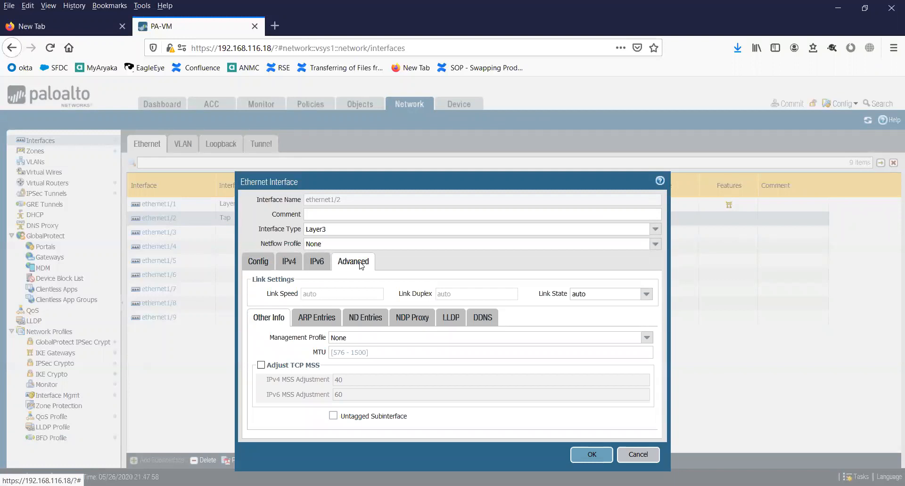
{"action": "mouse_move", "coordinate": [278, 347]}
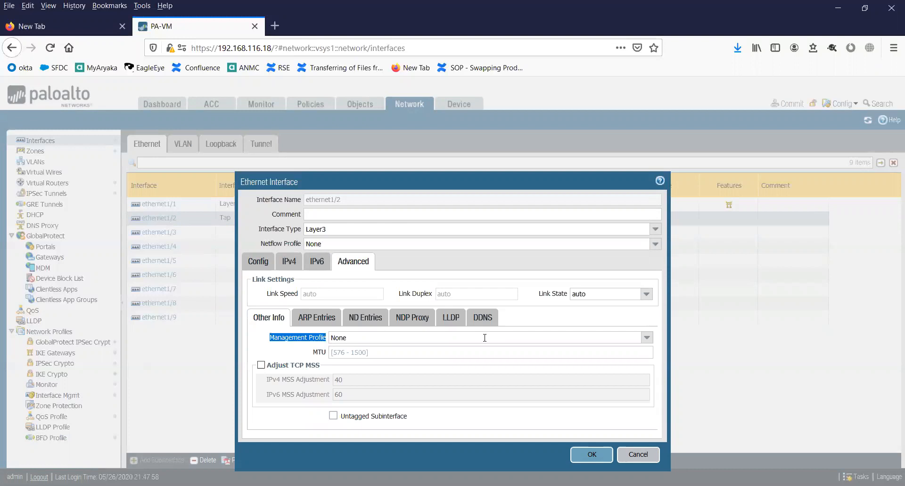
{"action": "left_click", "coordinate": [646, 337]}
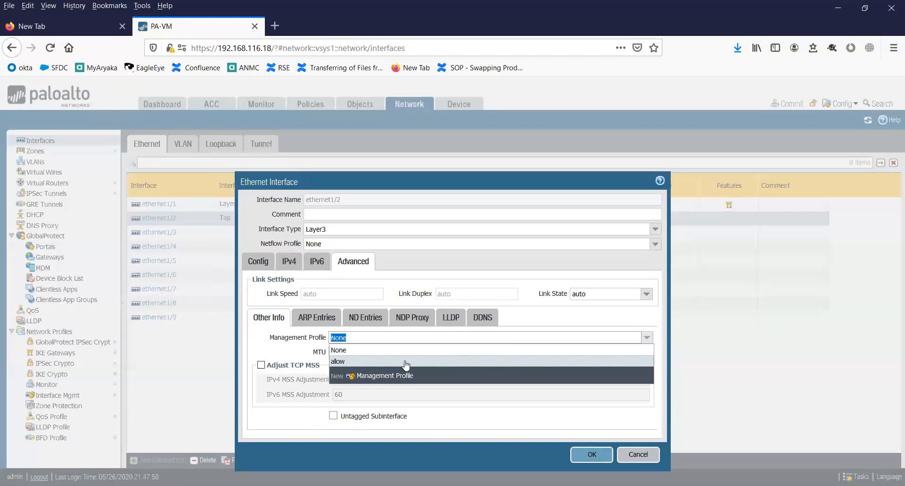
{"action": "left_click", "coordinate": [338, 361]}
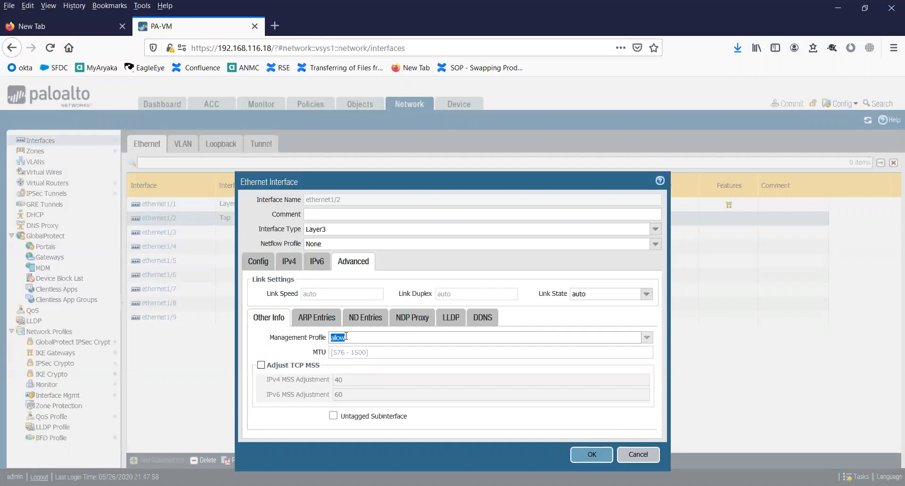
{"action": "left_click", "coordinate": [358, 337]}
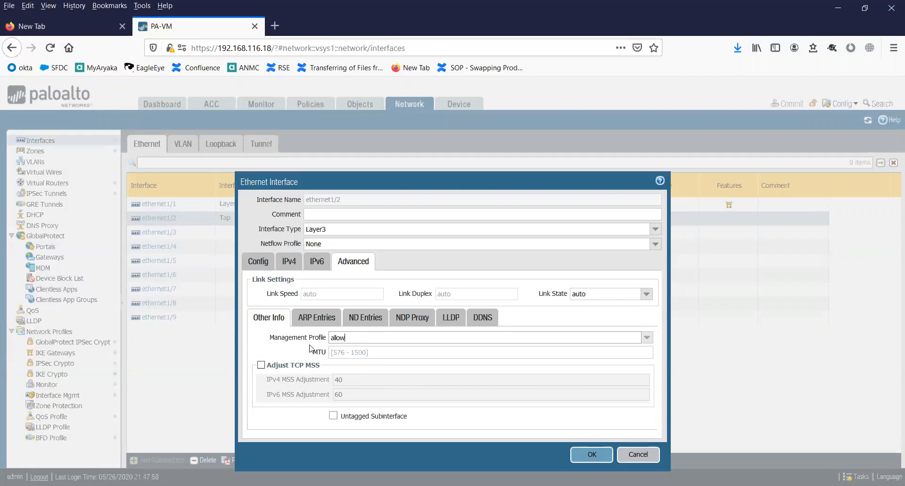
{"action": "mouse_move", "coordinate": [287, 351]}
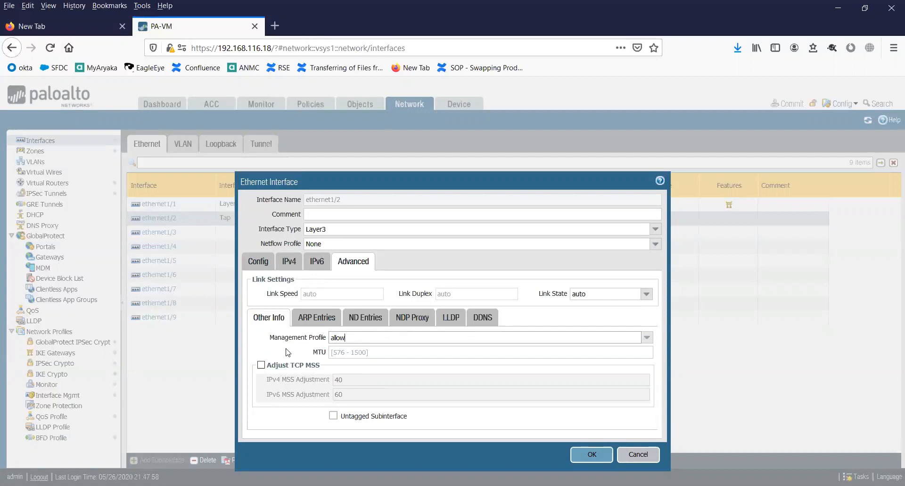
{"action": "mouse_move", "coordinate": [288, 261]}
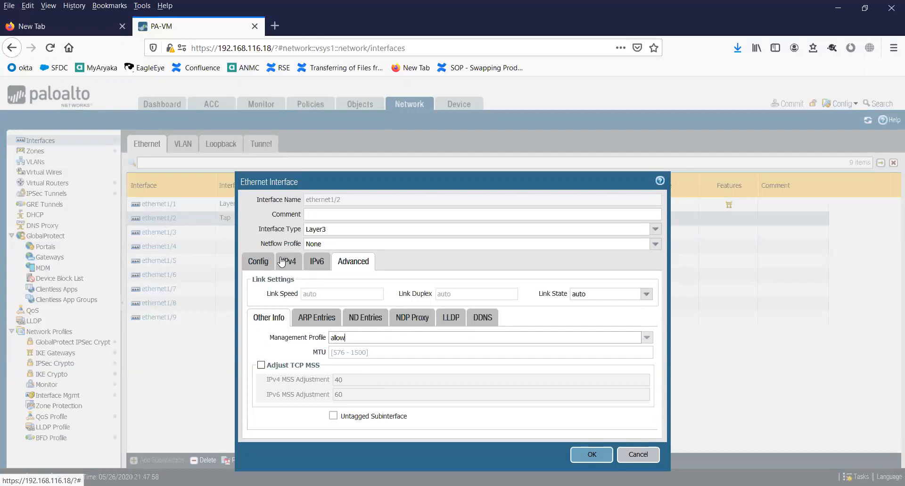
{"action": "left_click", "coordinate": [288, 261]}
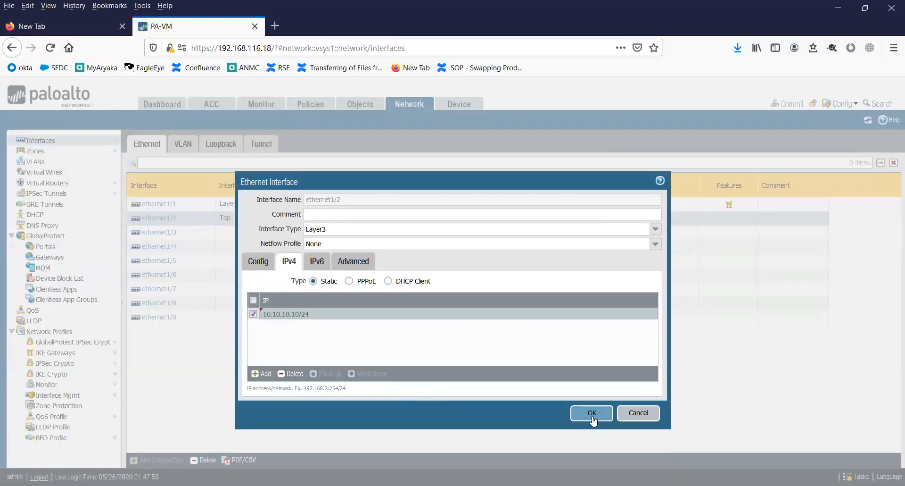
- Save the ethernet1/2 dialog and accept the management profile warning
{"action": "left_click", "coordinate": [591, 412]}
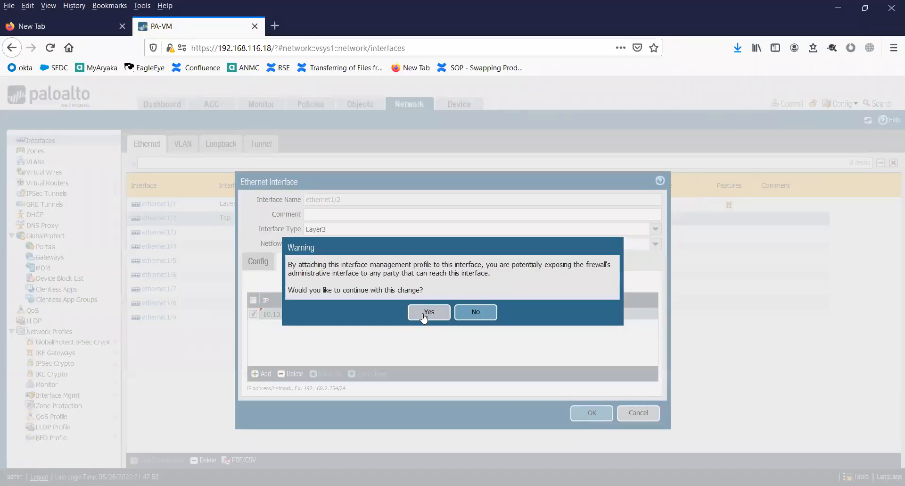
{"action": "left_click", "coordinate": [429, 312]}
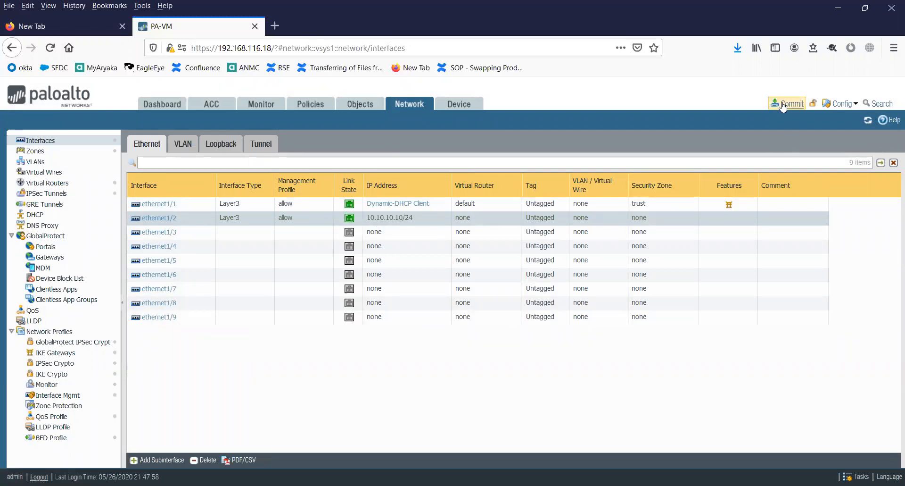
- Commit all pending changes and close the successful commit report
{"action": "left_click", "coordinate": [792, 104]}
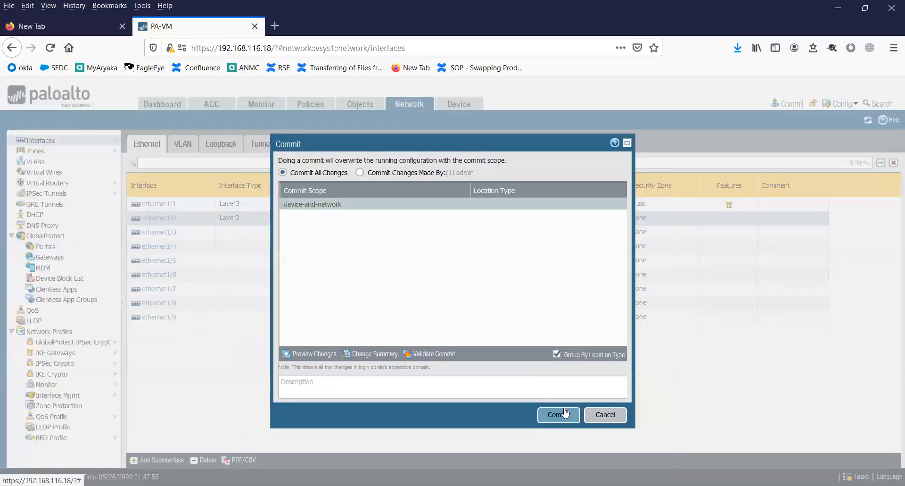
{"action": "left_click", "coordinate": [558, 414]}
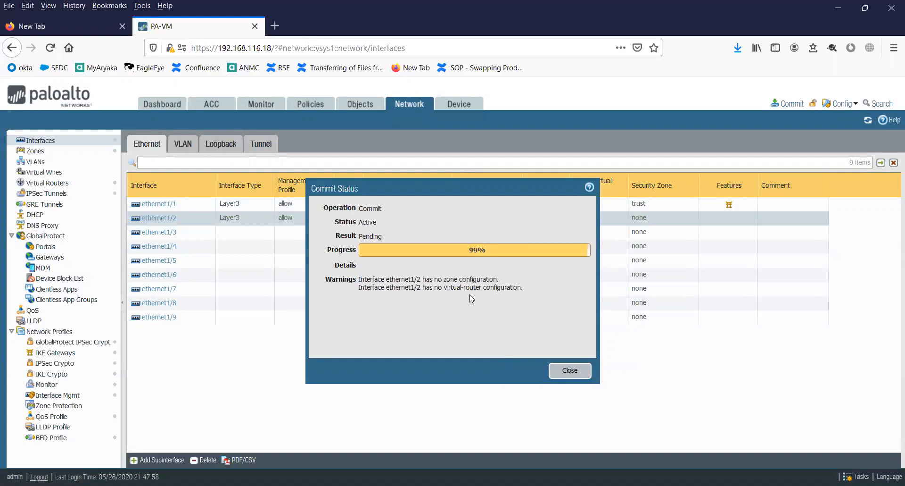
{"action": "left_click_drag", "start_coordinate": [358, 279], "coordinate": [523, 287]}
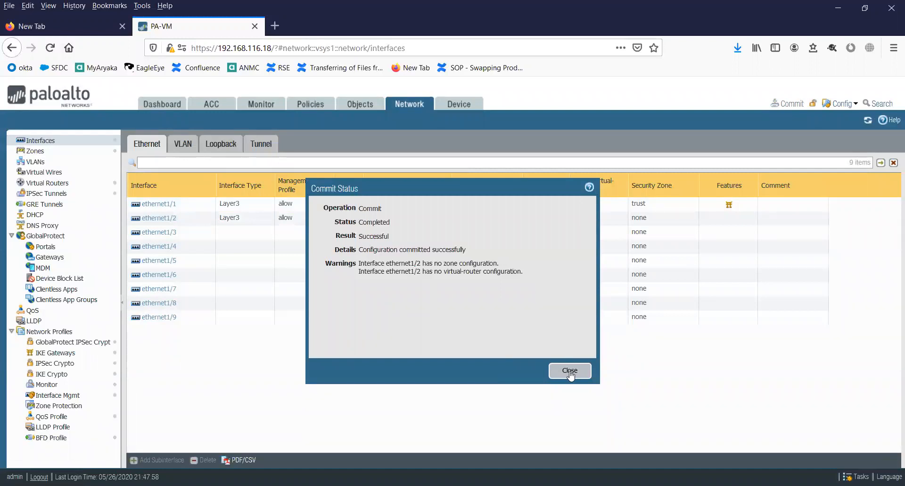
{"action": "left_click", "coordinate": [569, 370]}
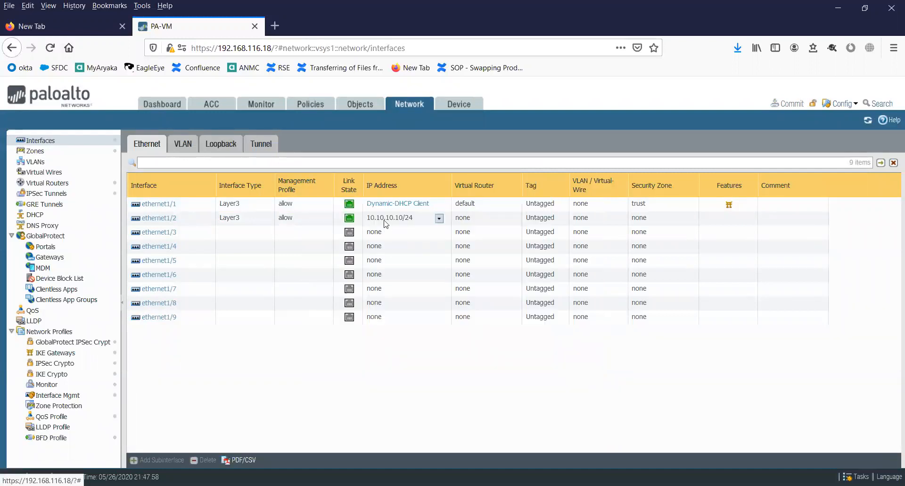